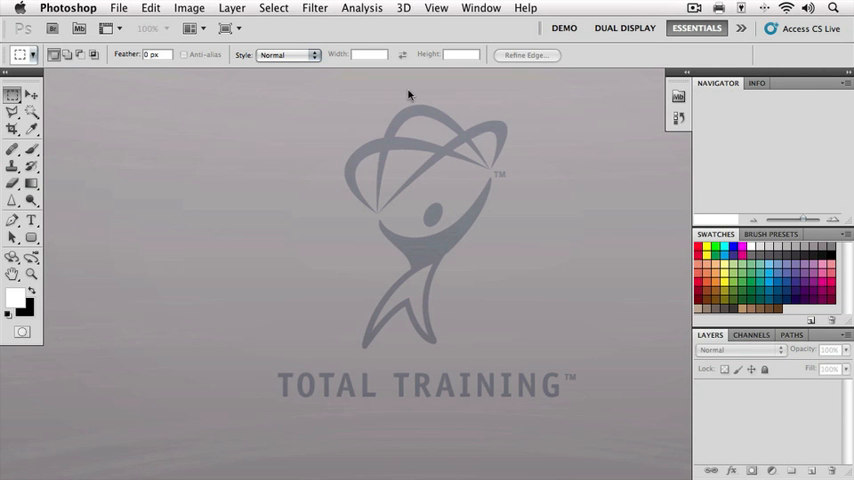
Step: Bring up the Open dialog from the File menu, browsing the Chapter 01 folder
click(118, 8)
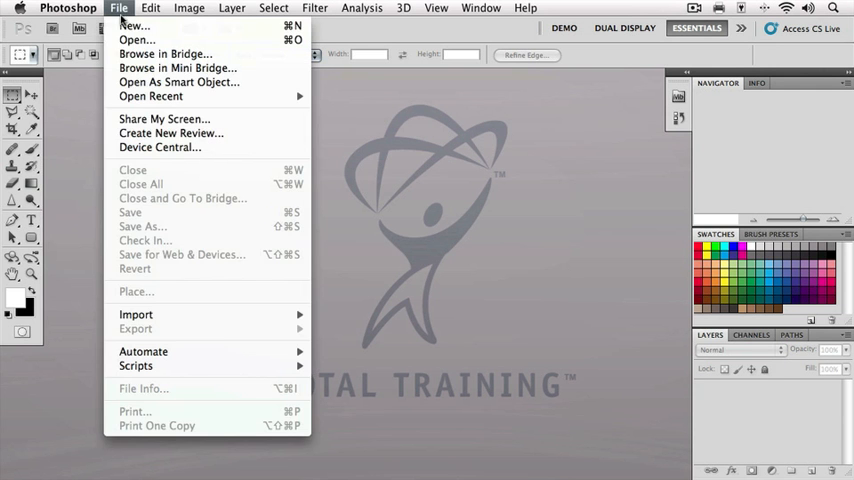
click(136, 40)
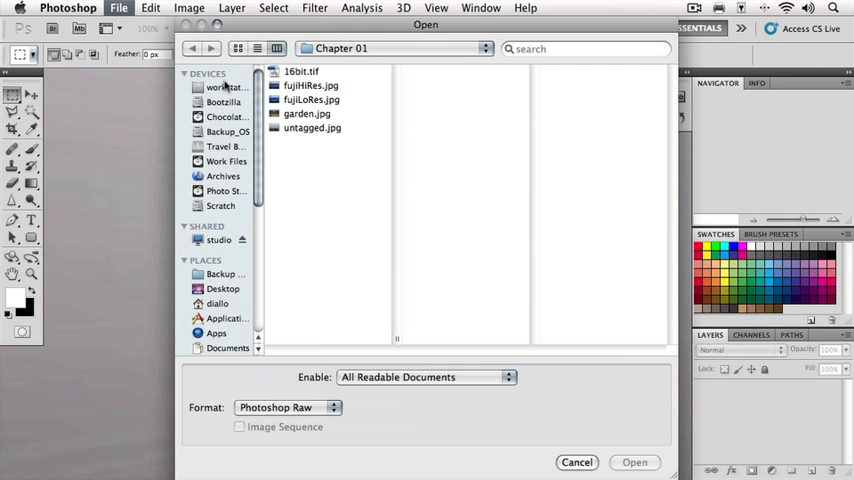
mouse_move(296, 90)
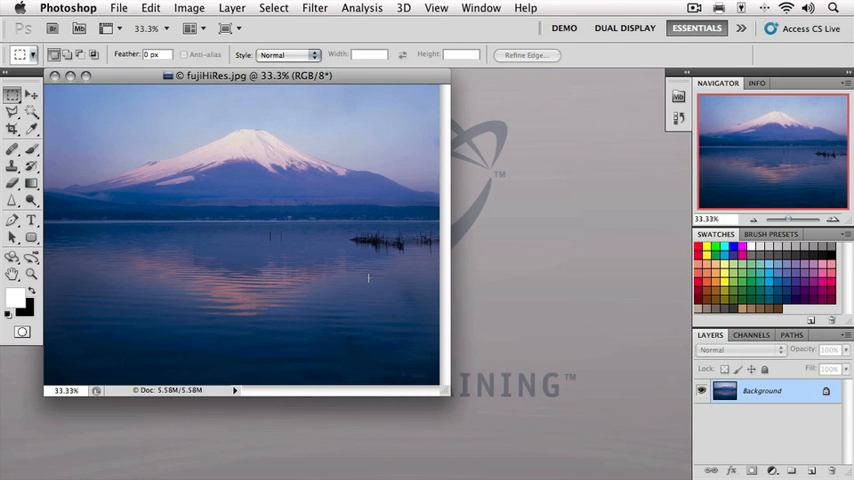
mouse_move(372, 280)
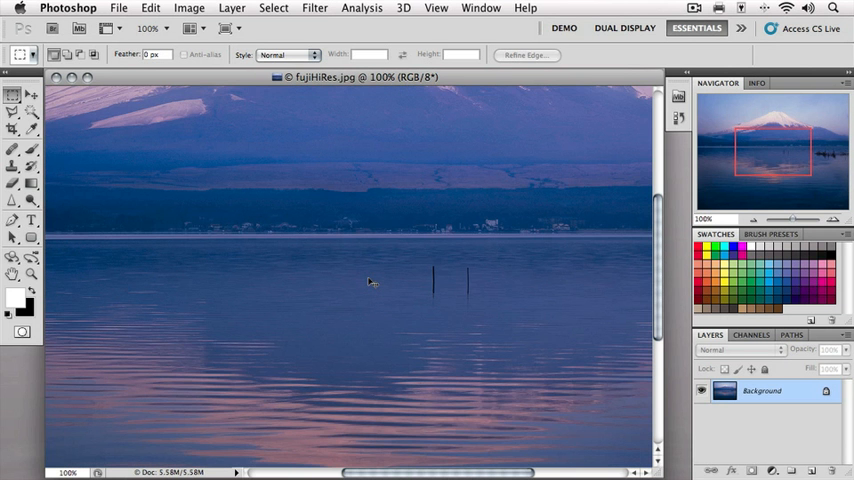
Step: Pan the 100% view of fujiHiRes.jpg upward to the snowy Mt. Fuji summit
drag(372, 284, 372, 210)
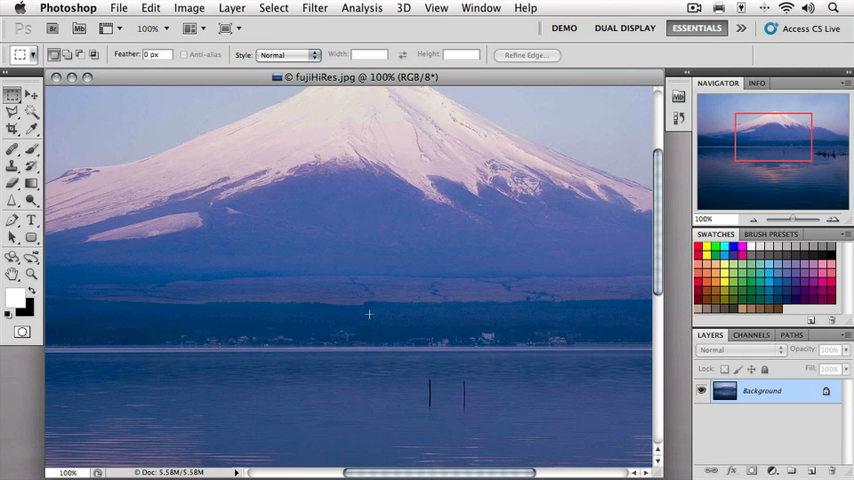
click(188, 8)
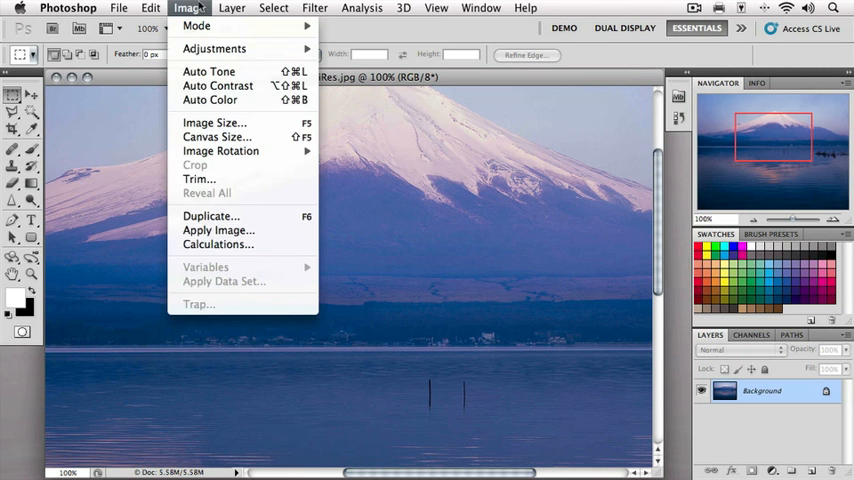
mouse_move(214, 122)
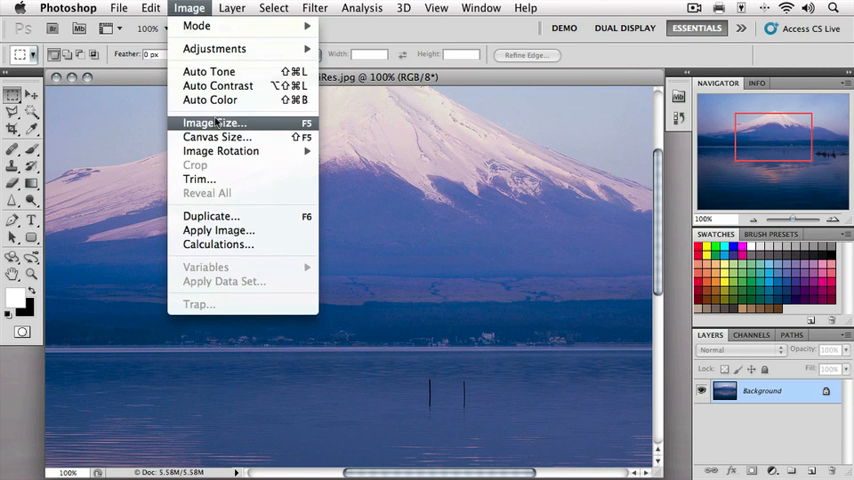
click(212, 122)
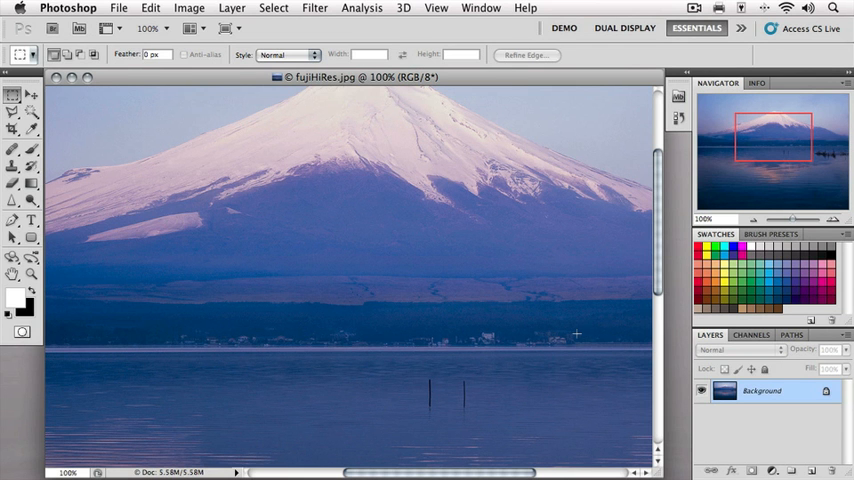
mouse_move(548, 224)
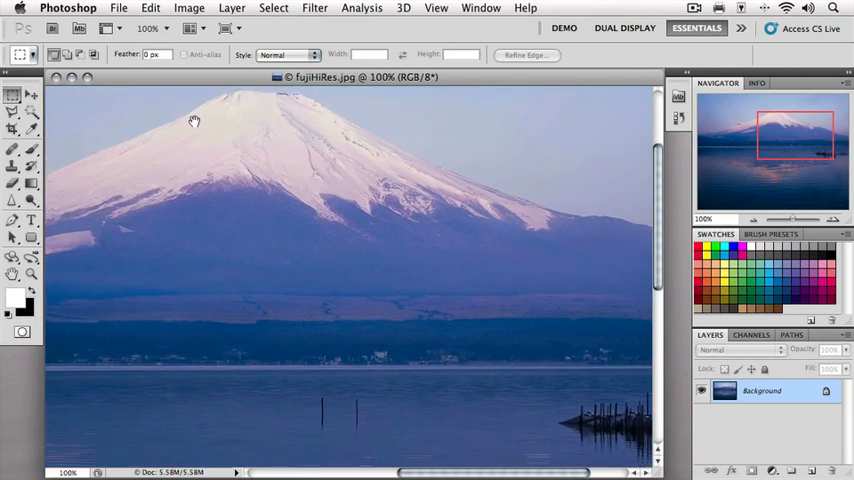
Step: Pan fujiHiRes.jpg sideways so the whole snow-capped summit and sky are framed
drag(196, 120, 342, 158)
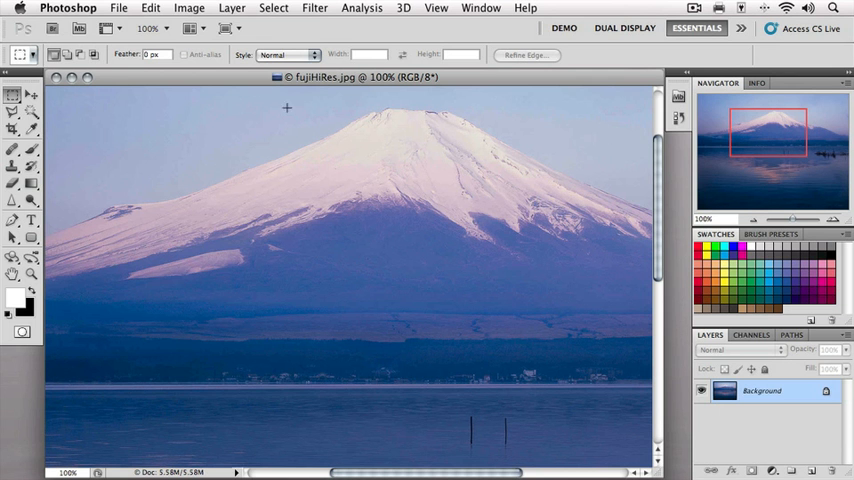
Step: Open fujiLoRes.jpg as a second document beside fujiHiRes.jpg
click(118, 8)
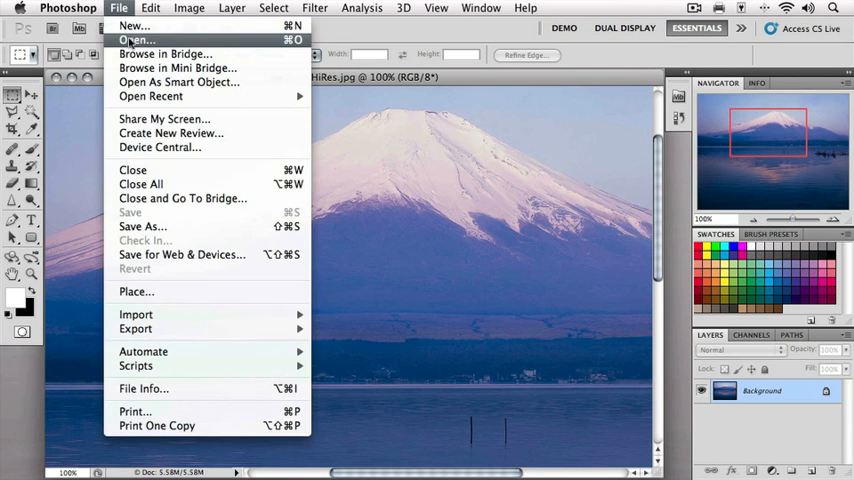
click(136, 40)
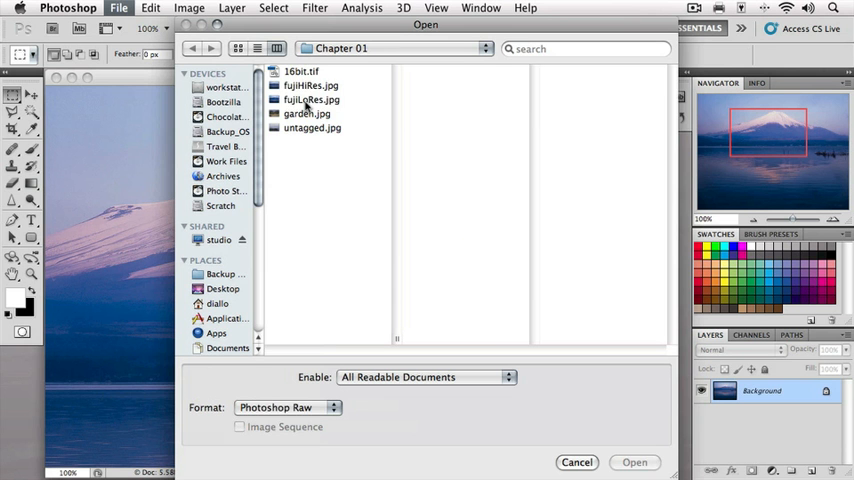
click(312, 100)
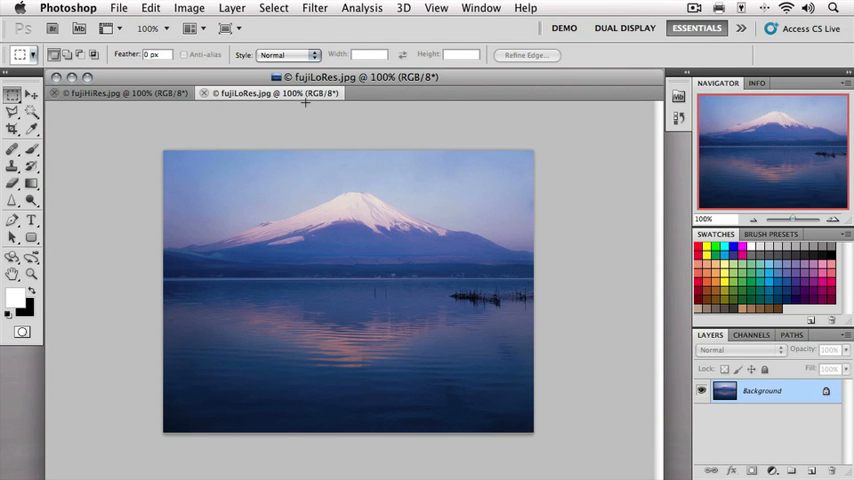
mouse_move(300, 104)
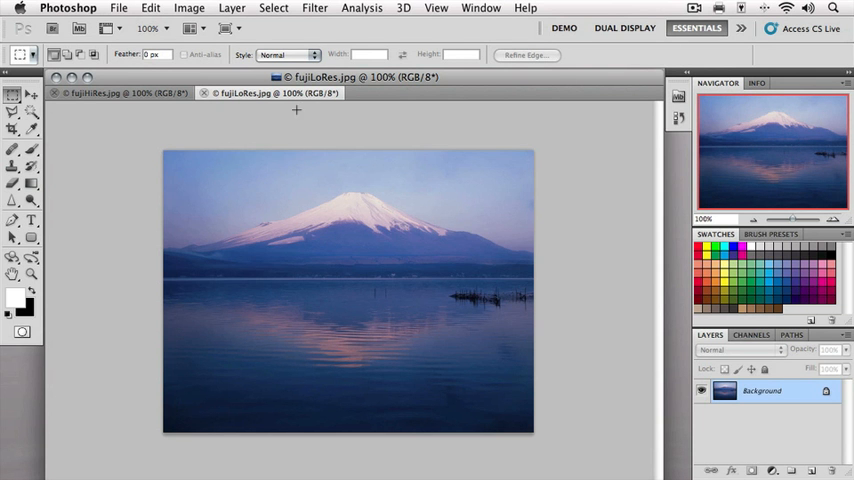
click(188, 8)
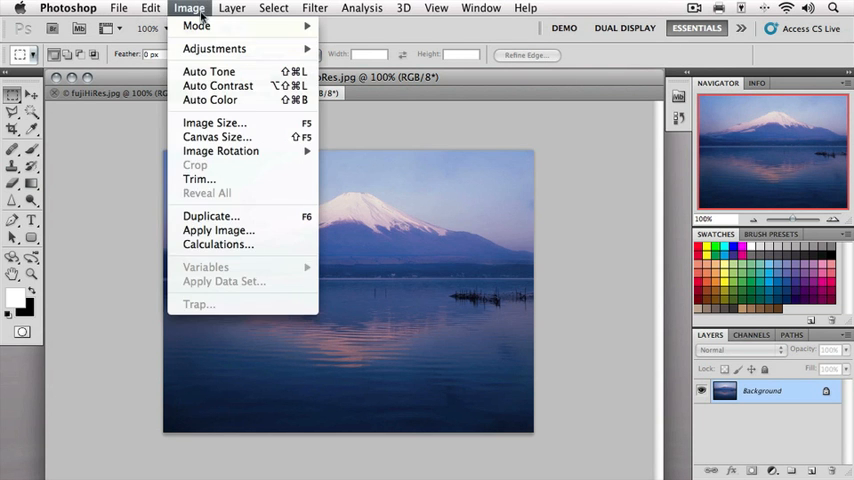
mouse_move(212, 122)
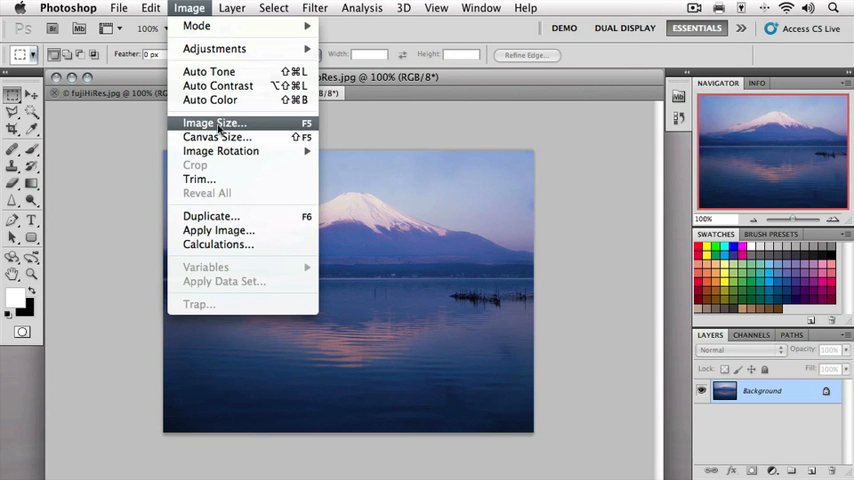
click(214, 122)
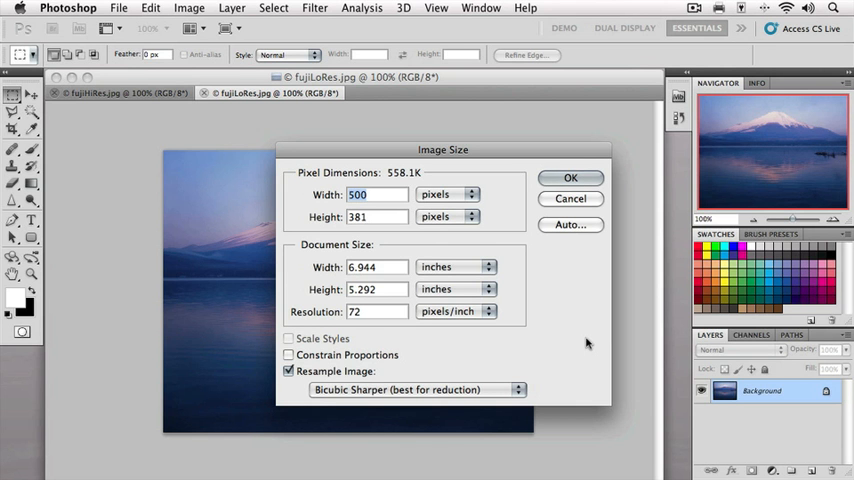
click(570, 176)
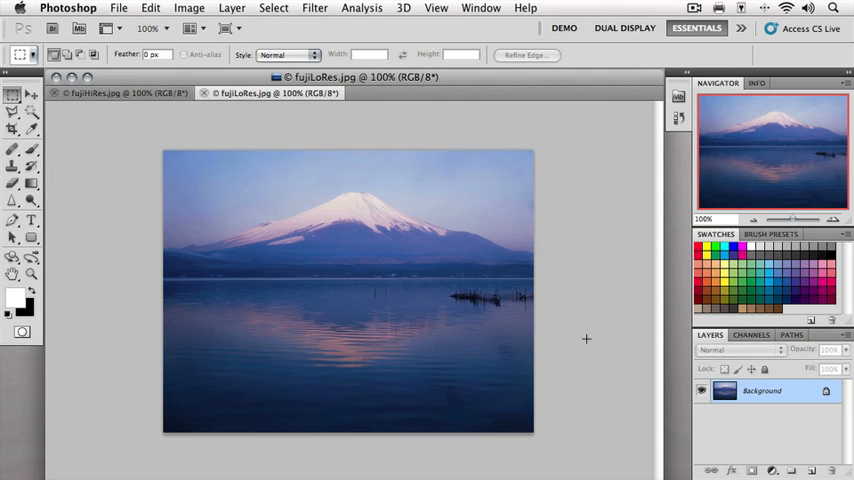